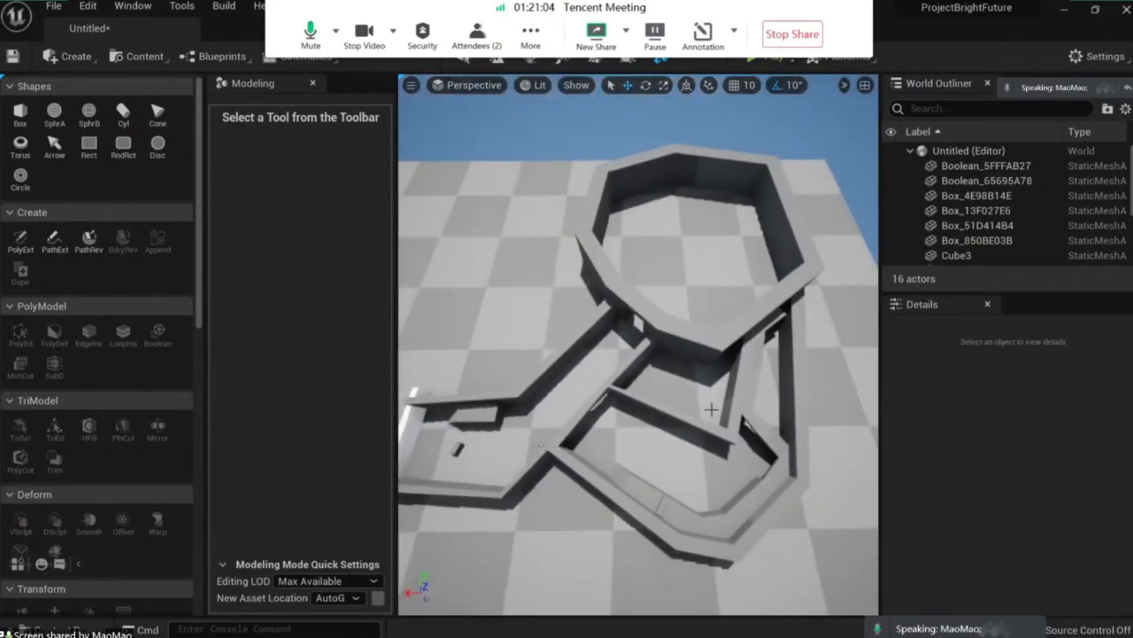
- Draw the first route in red from the left corridor to the octagonal room, then the second route in green
click(701, 33)
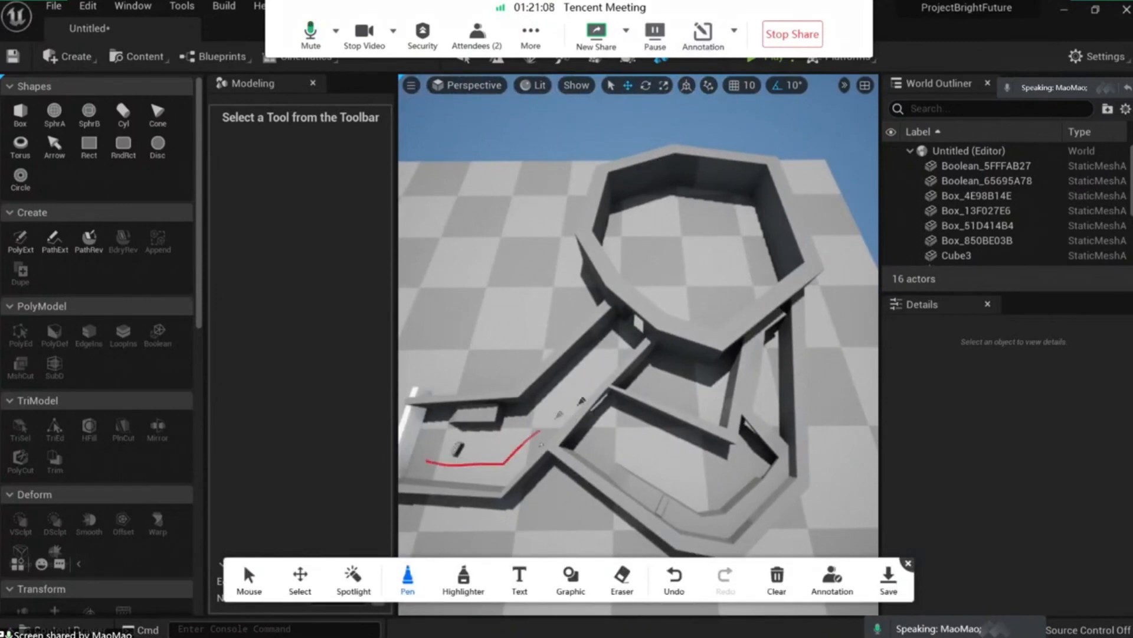
drag(520, 452, 683, 279)
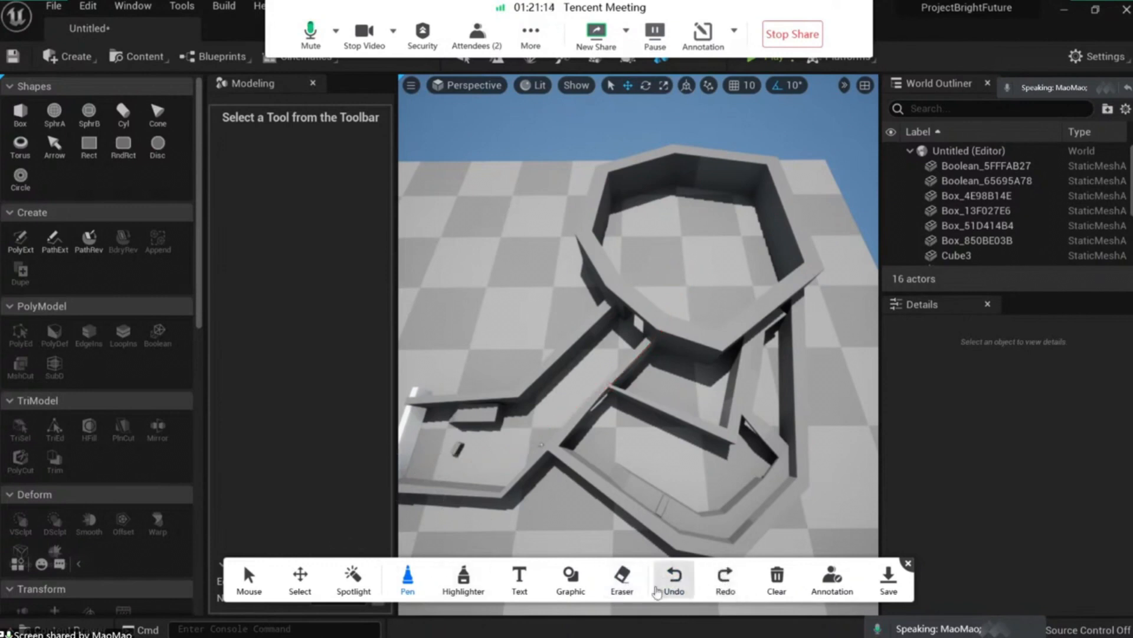
click(570, 578)
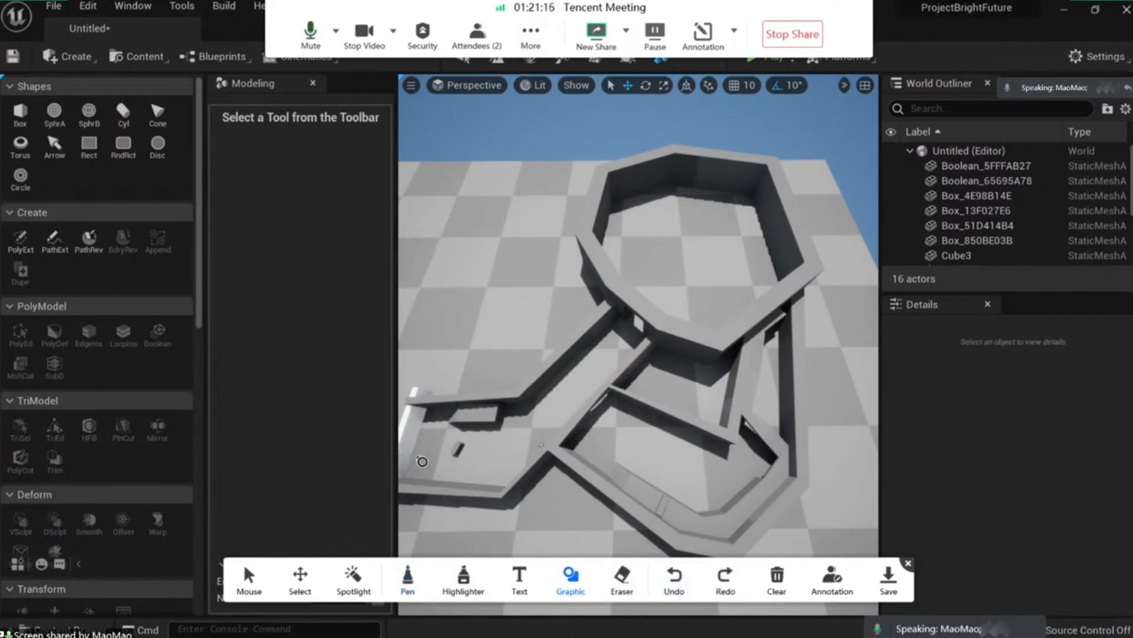
drag(422, 456, 530, 448)
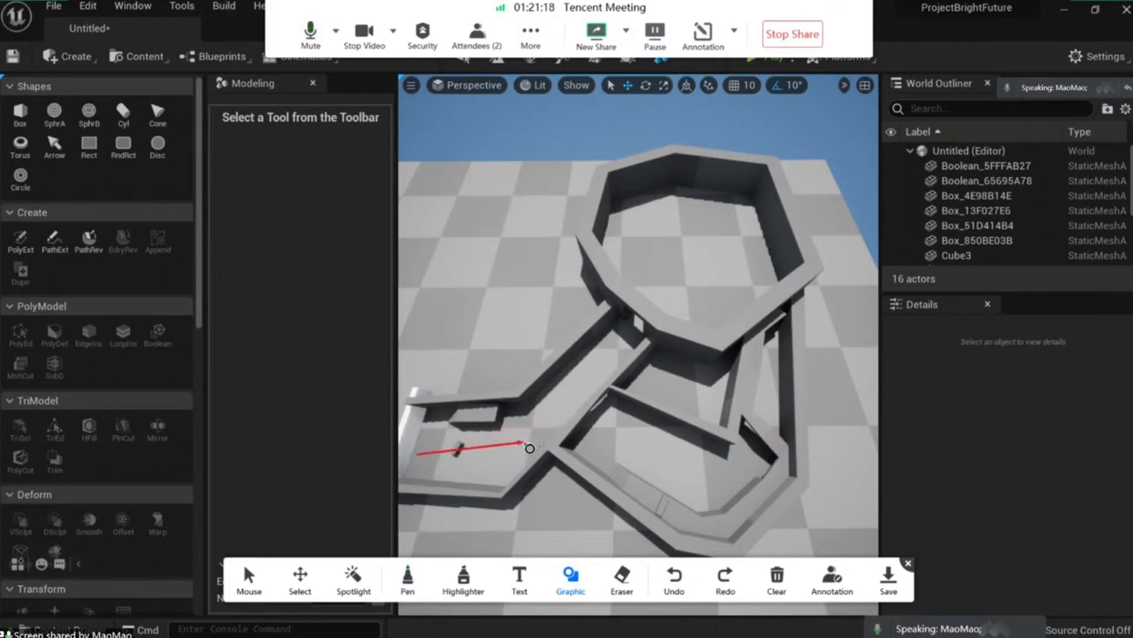
drag(531, 447, 694, 282)
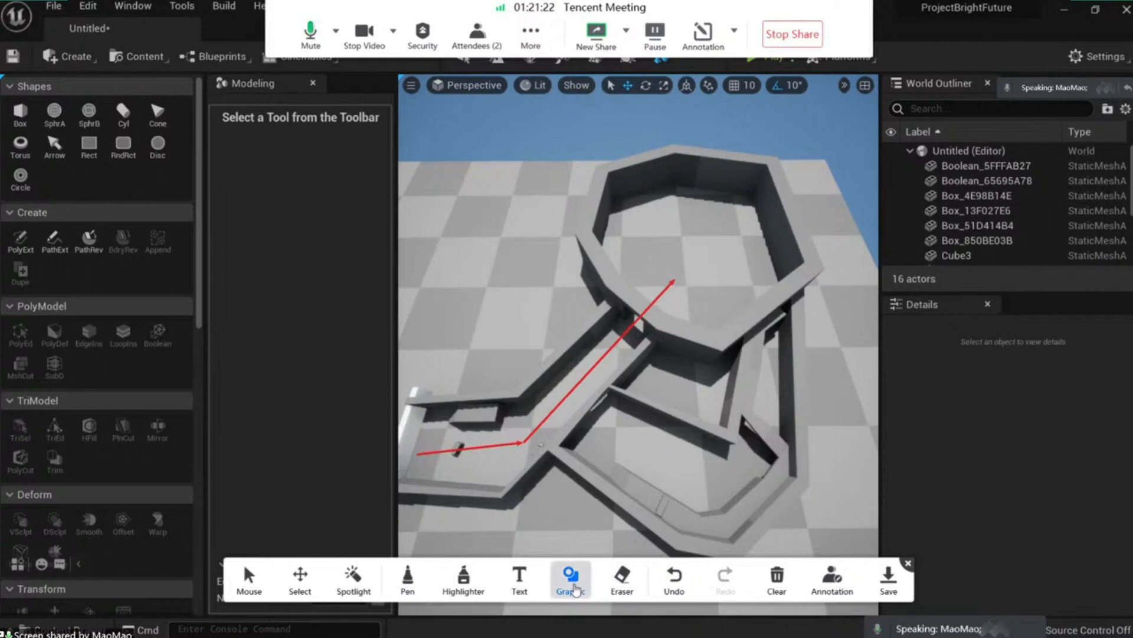
click(570, 578)
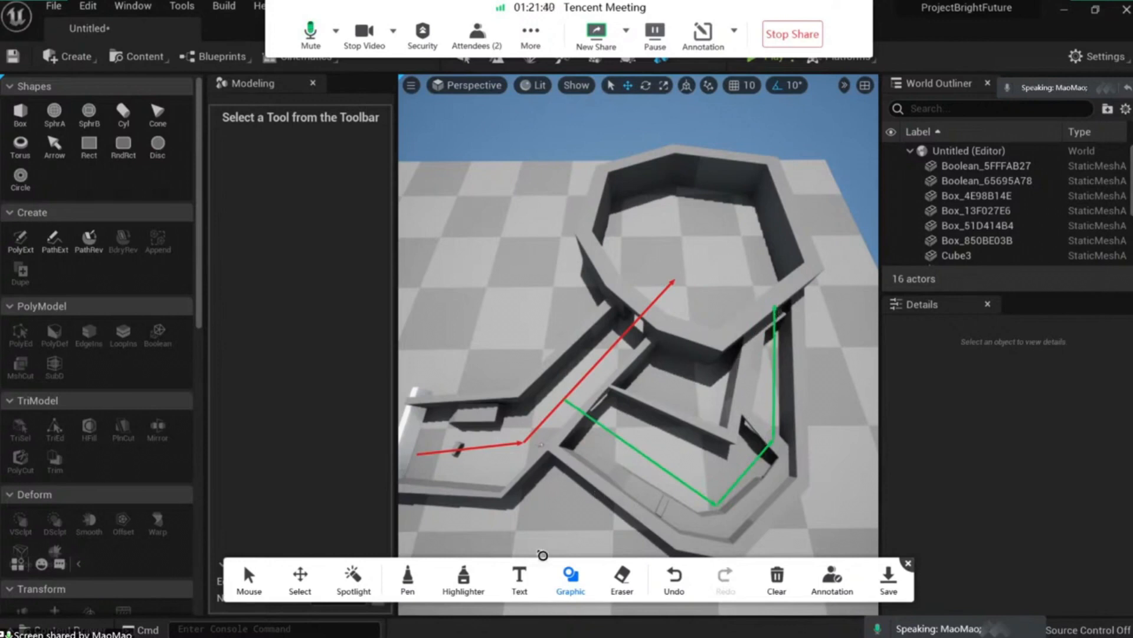
click(353, 578)
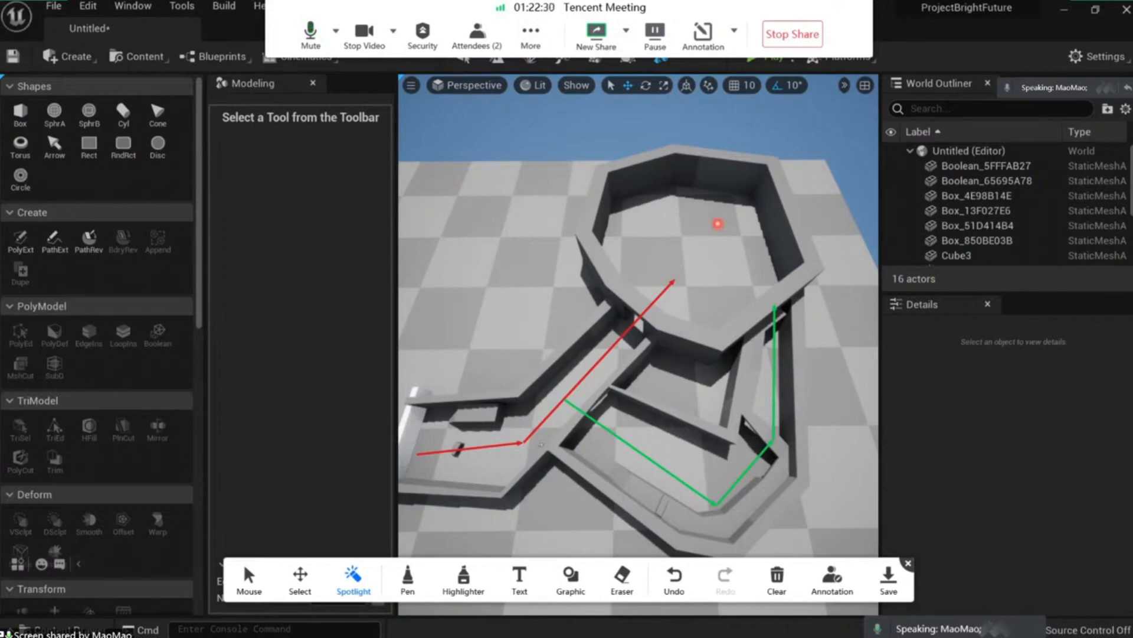
- Scribble freehand red strokes across the walls between the two routes to mark the shortcut
click(407, 579)
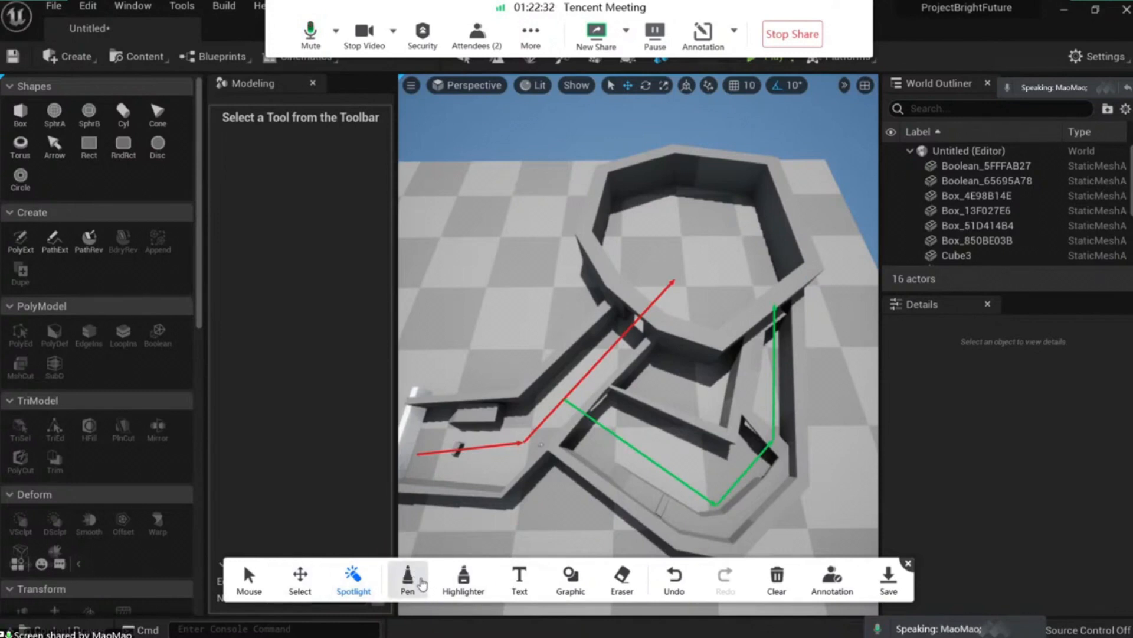
click(407, 578)
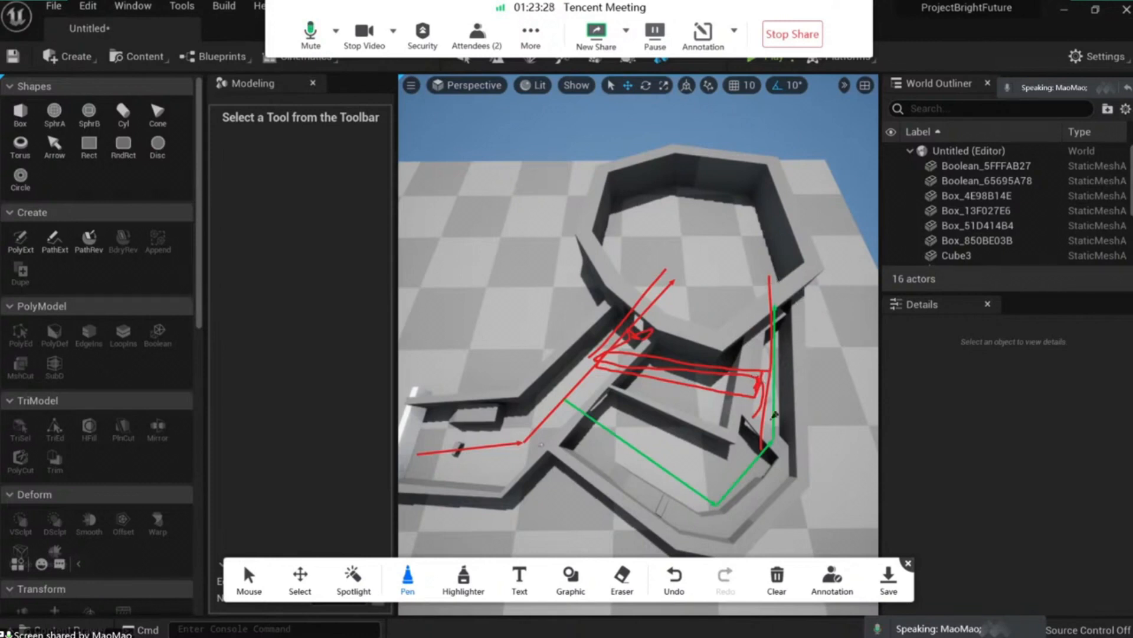
click(776, 579)
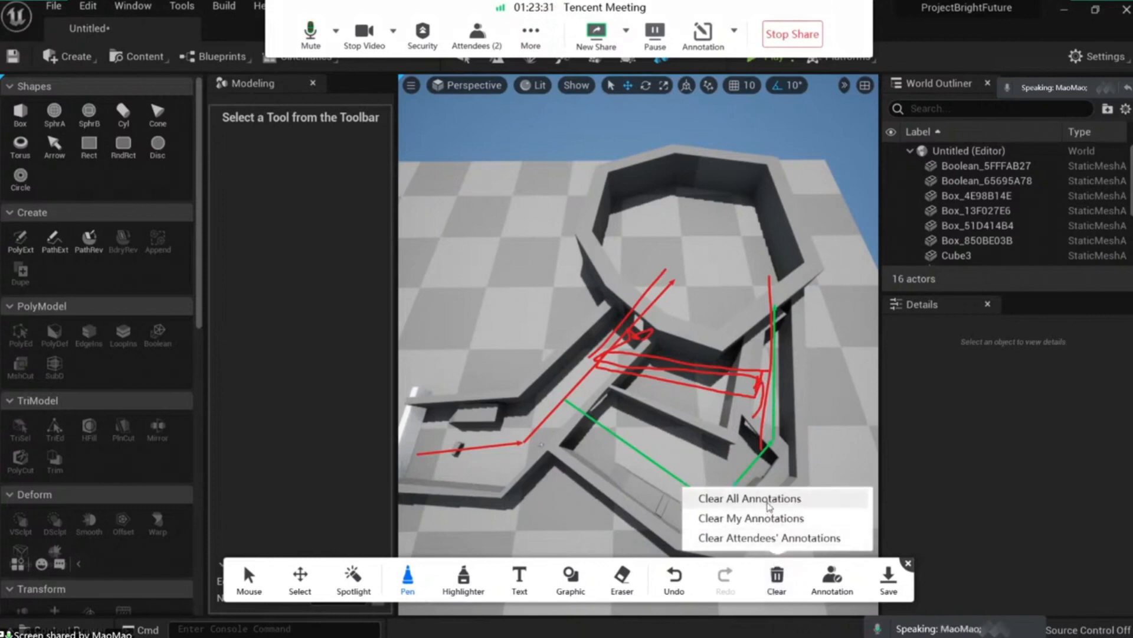
- Clear all annotations so only the maze level remains on screen
click(751, 497)
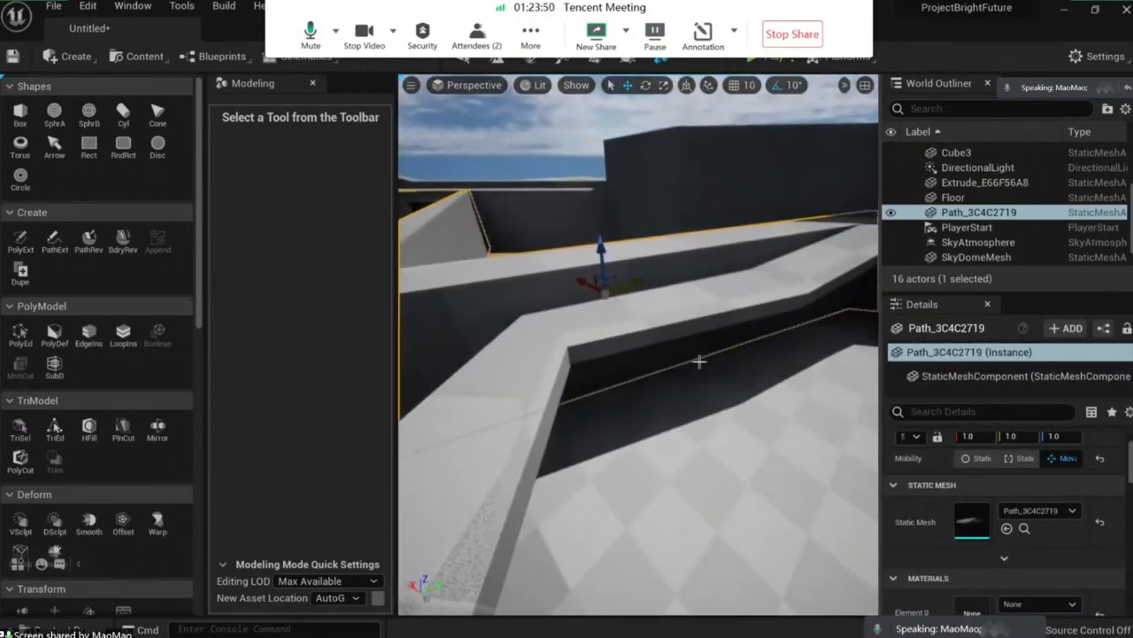
mouse_move(20, 112)
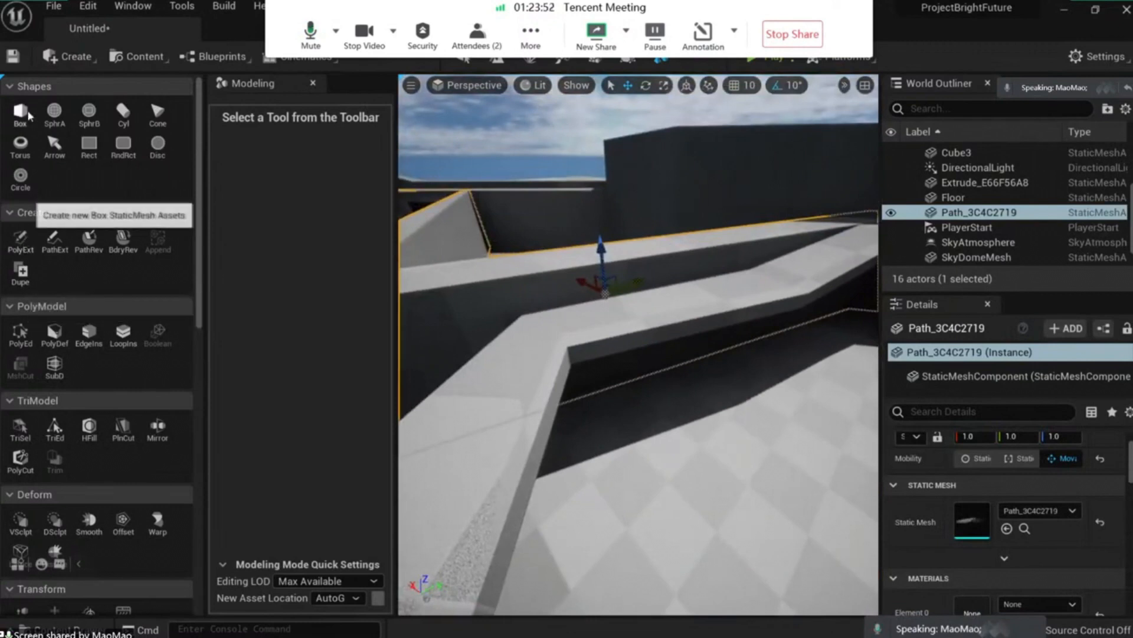
- Create a box mesh on the floor and push it through the path wall as the doorway cutter
click(20, 111)
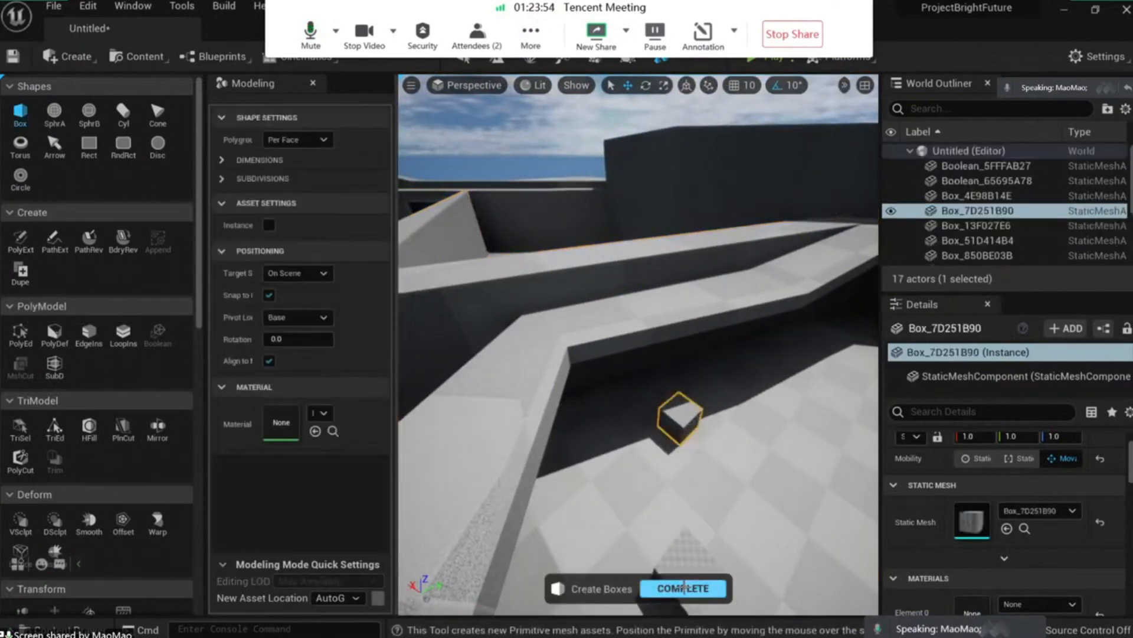
click(681, 588)
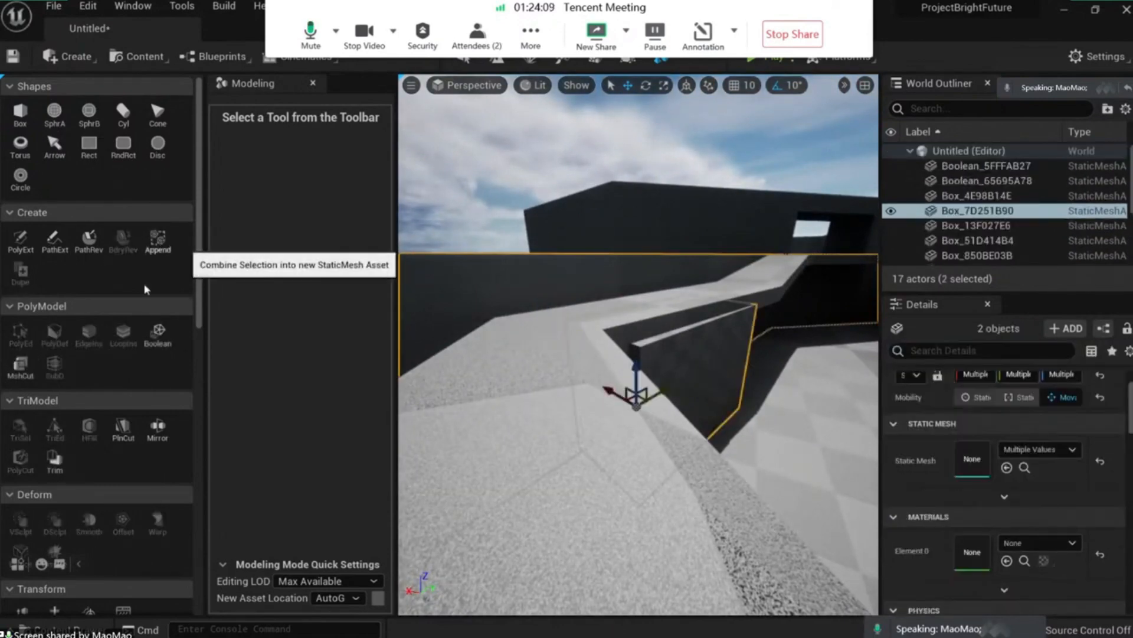
click(157, 333)
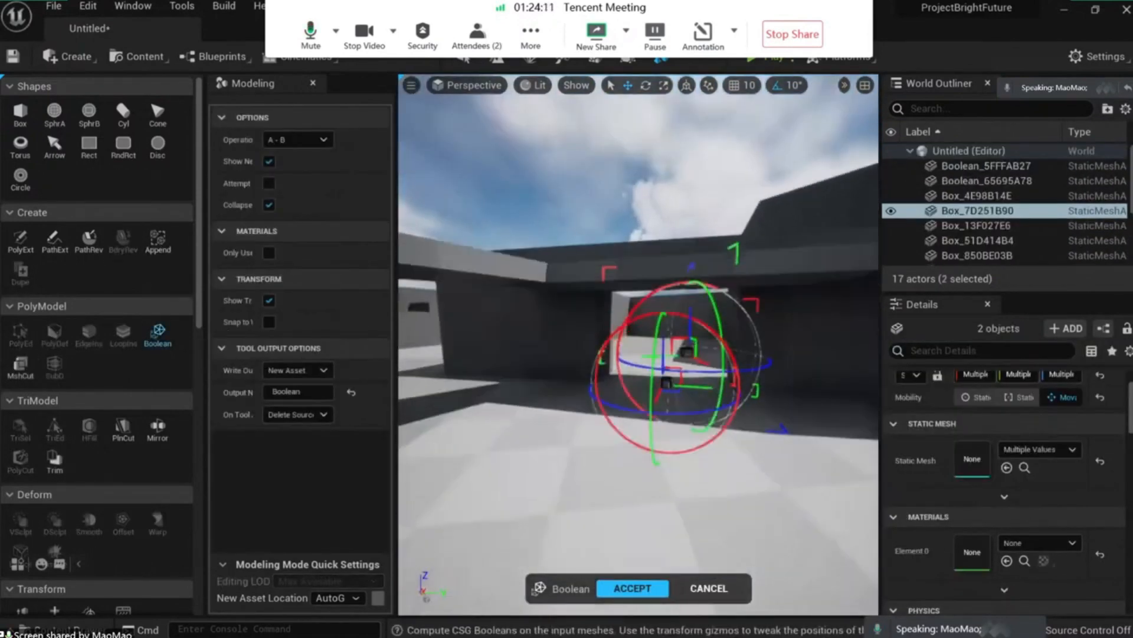
mouse_move(630, 588)
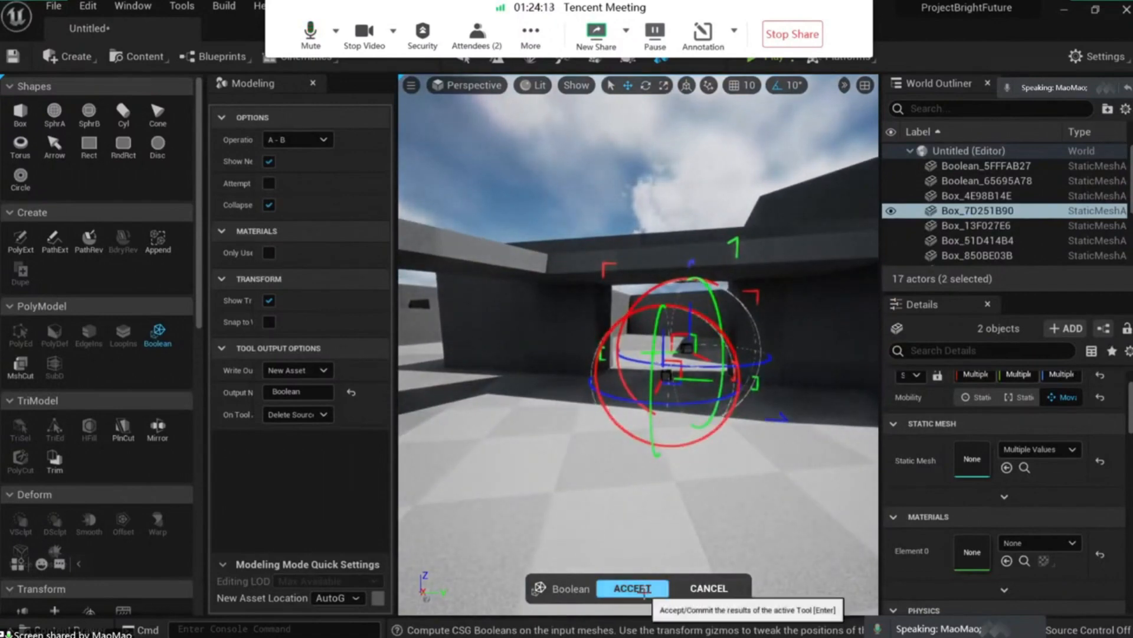
click(631, 587)
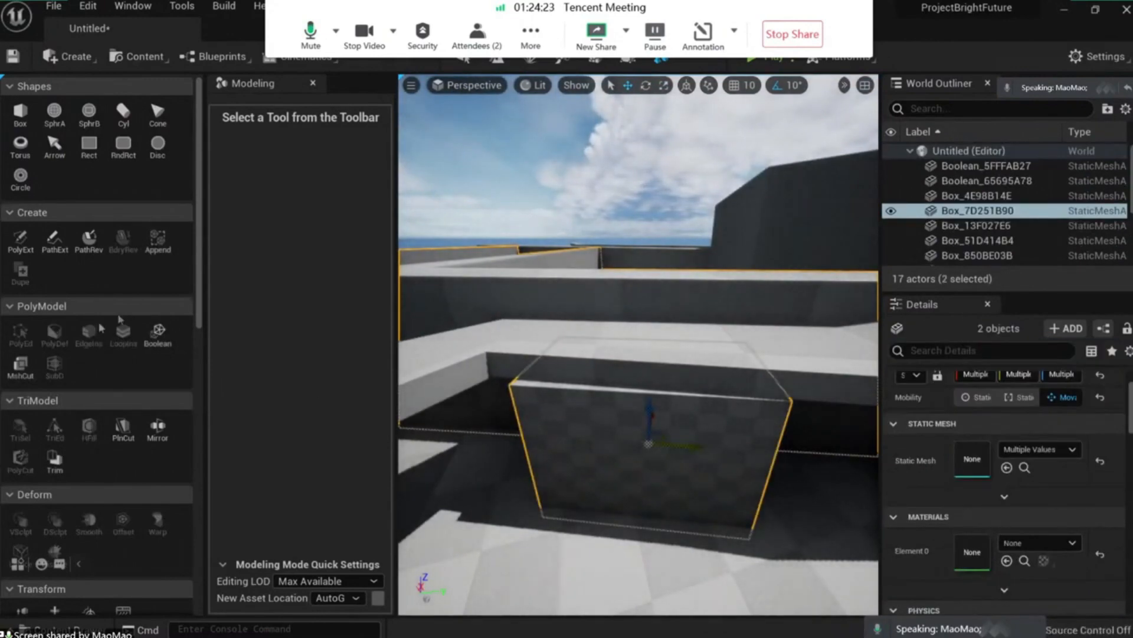
- Boolean-subtract the box to cut the first doorway, then drop a new box against the second wall
click(157, 330)
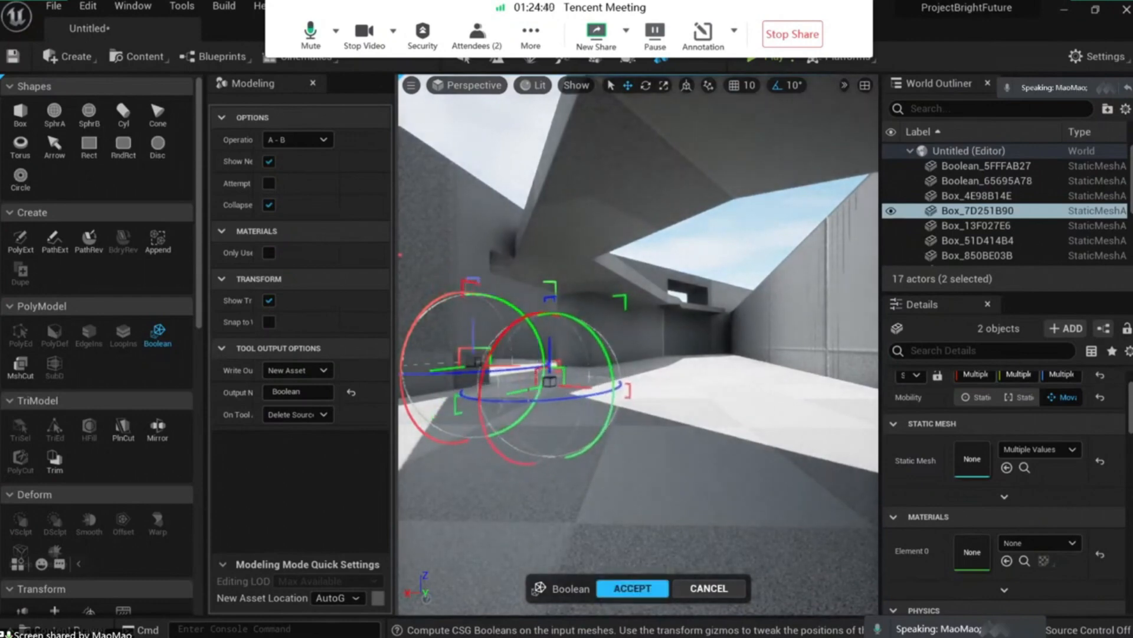
click(631, 588)
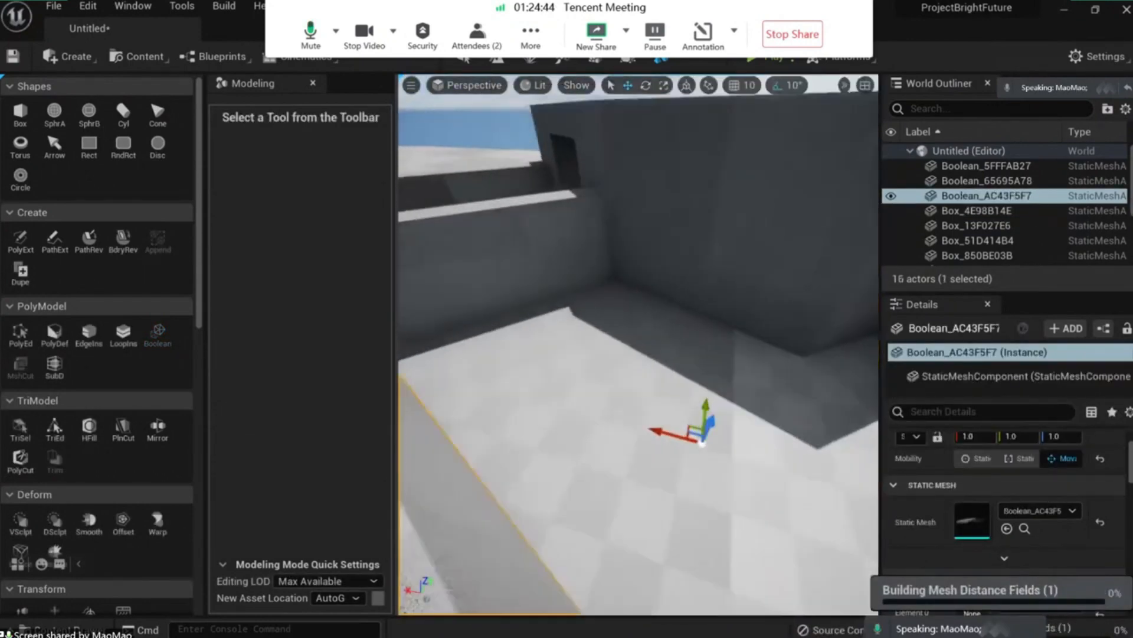
click(20, 112)
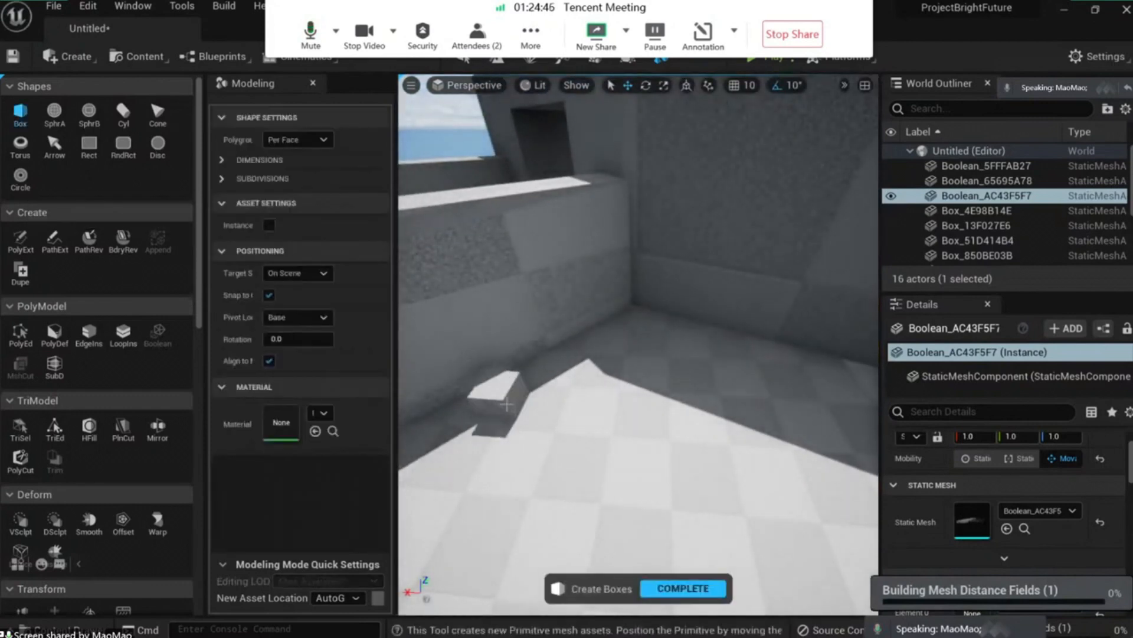
click(681, 588)
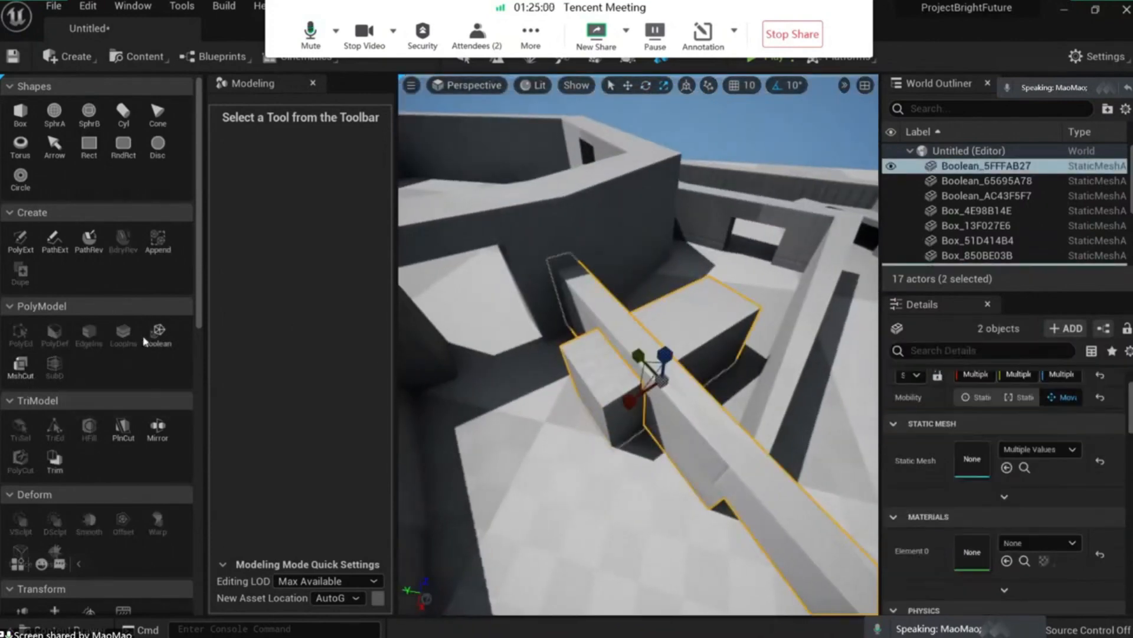
- Boolean-subtract the second box to cut the doorway joining the two paths
click(157, 331)
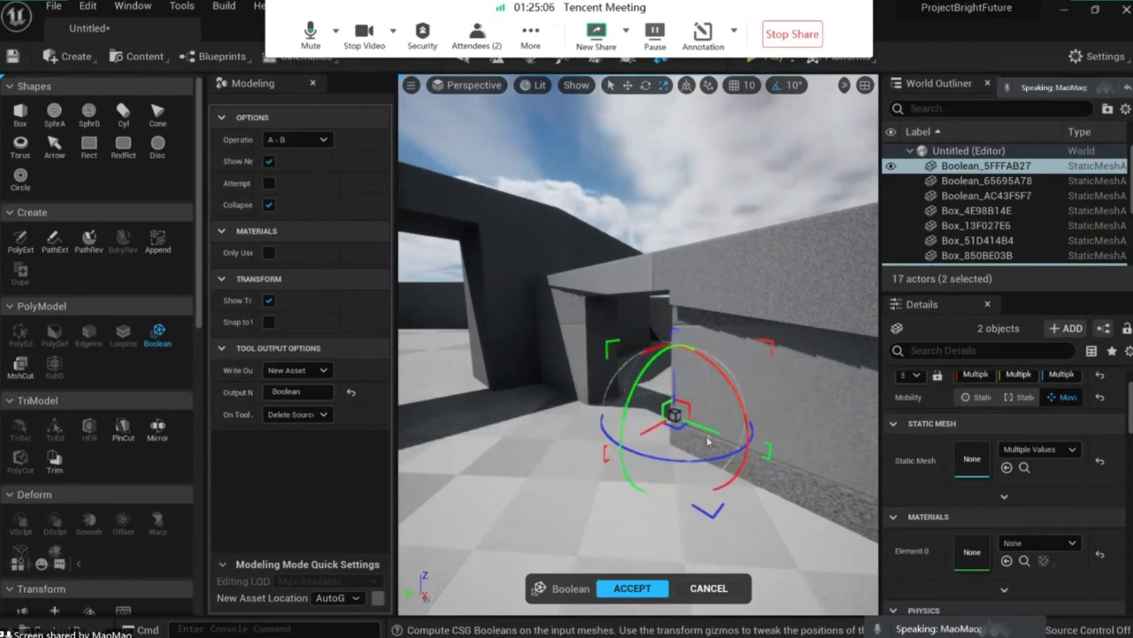
click(631, 588)
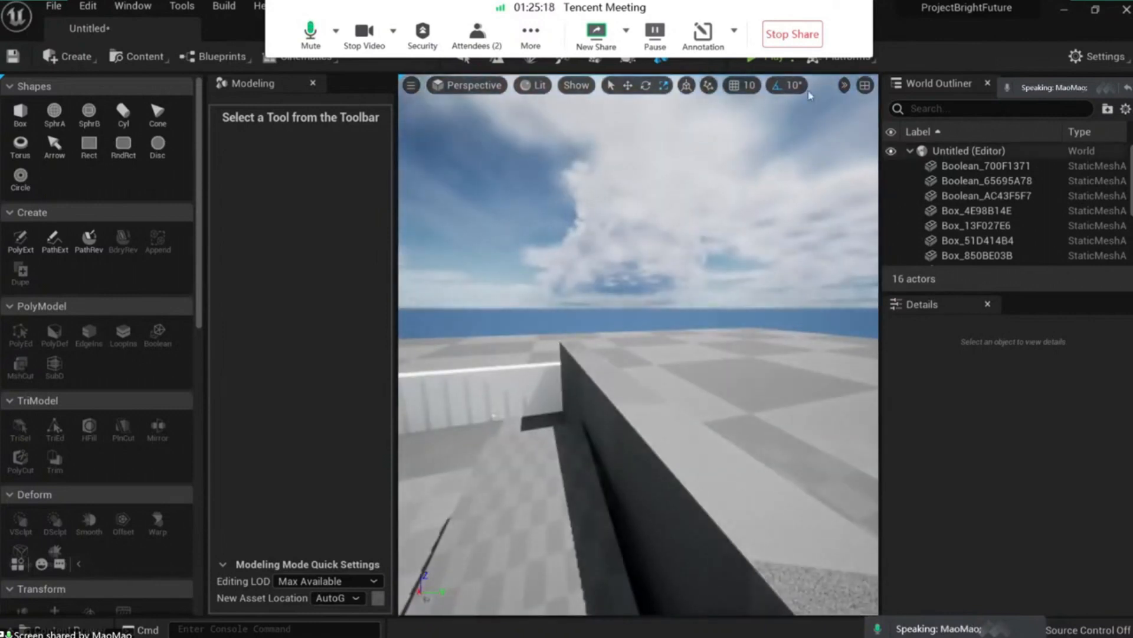
mouse_move(767, 69)
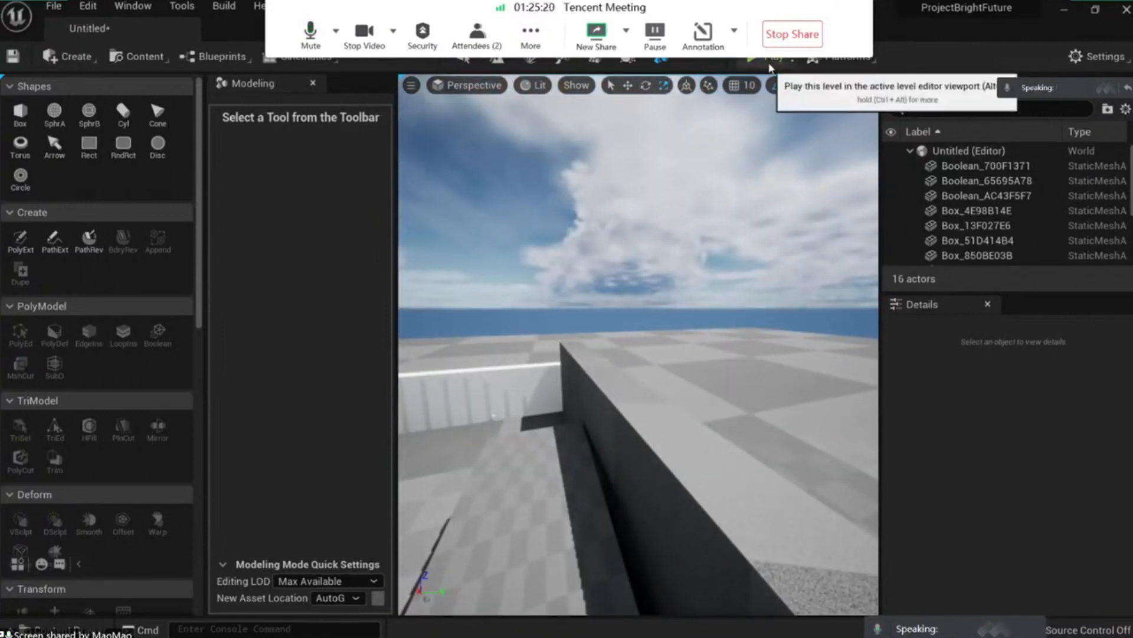
- Play the level in the viewport as the first-person character
click(770, 56)
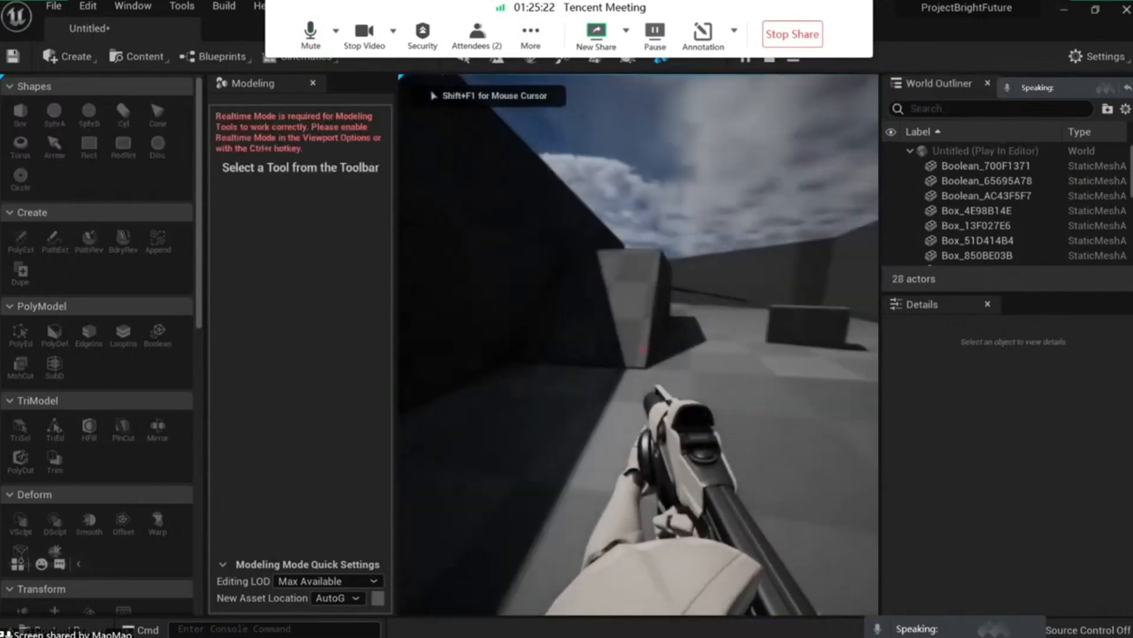